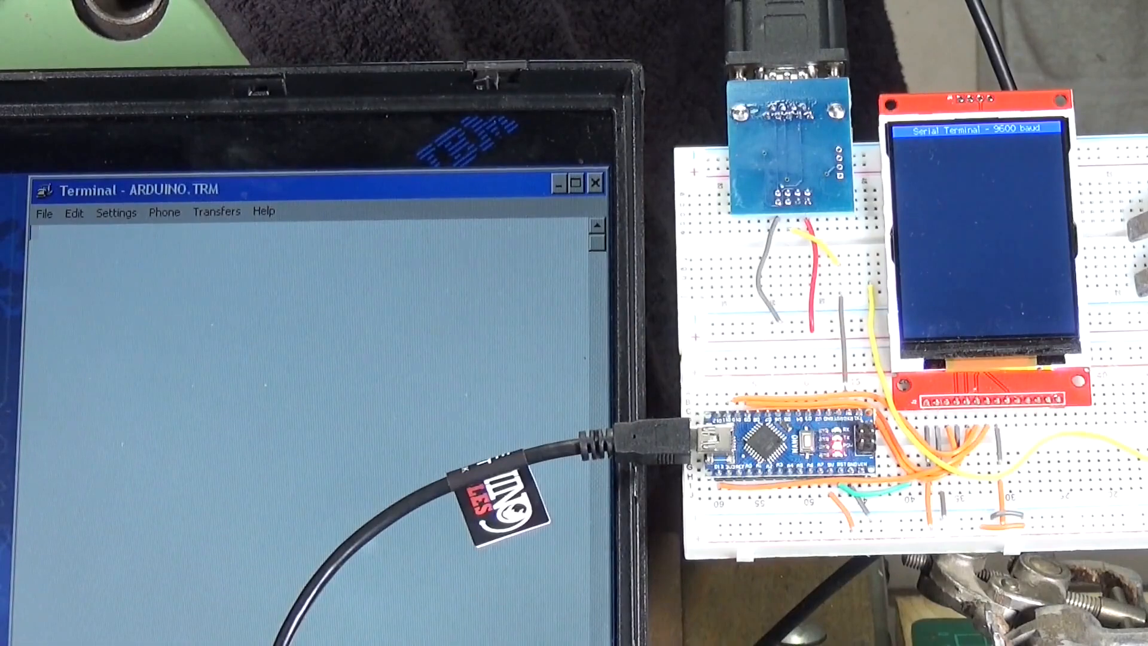
Step: Send 'Ivor The Engine' from the Terminal so it is echoed on the TFT display
{"action": "type", "text": "Ivor The"}
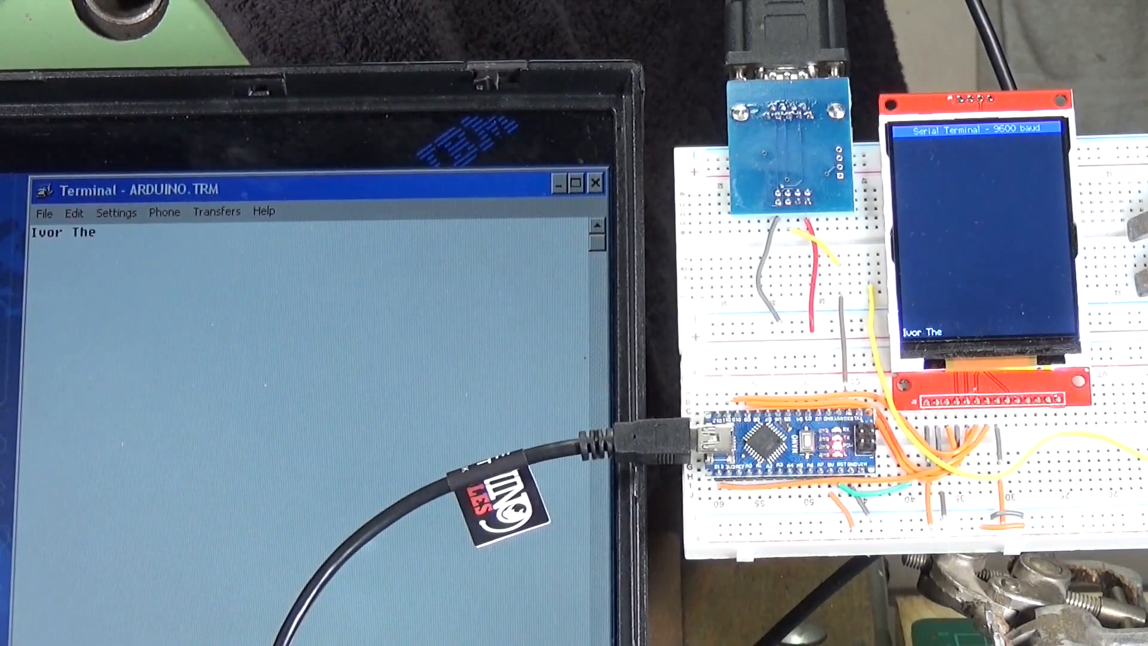
{"action": "type", "text": "En"}
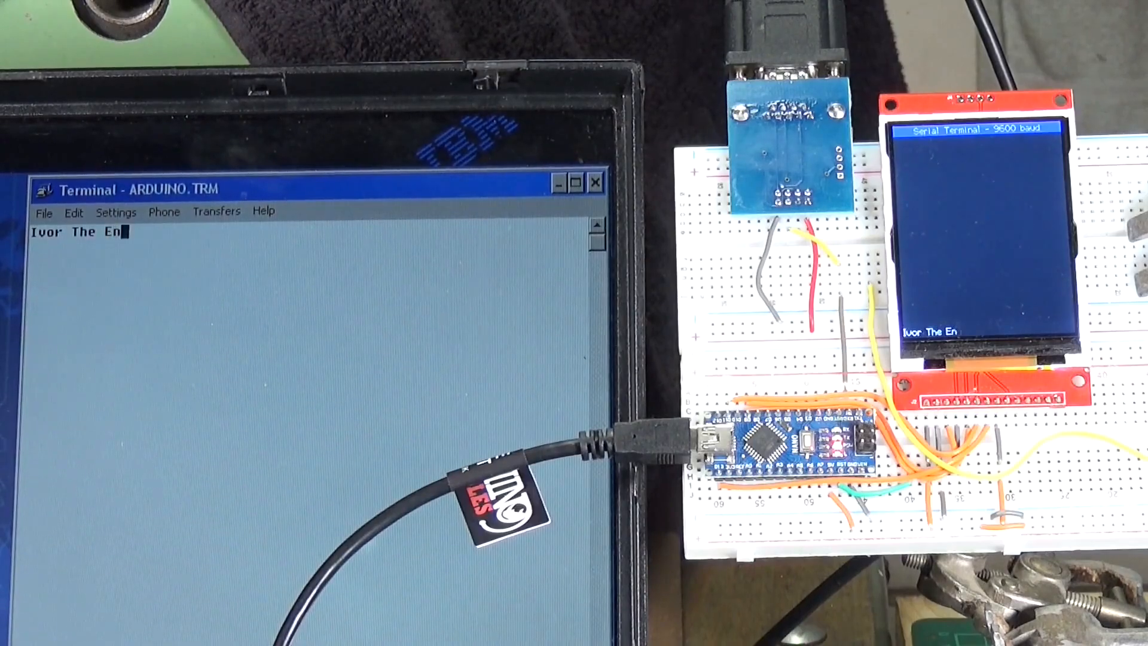
{"action": "type", "text": "gine"}
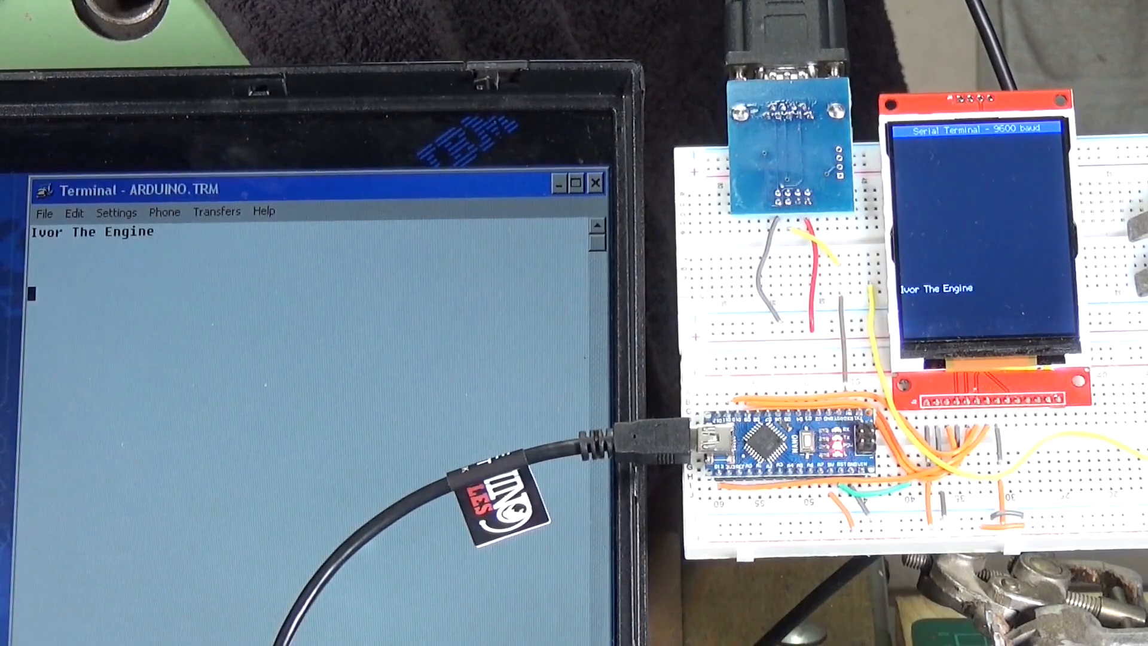
Step: Send the sentence 'Anything I type on the laptop should be echo the terminal scre...' to the display
{"action": "type", "text": "A"}
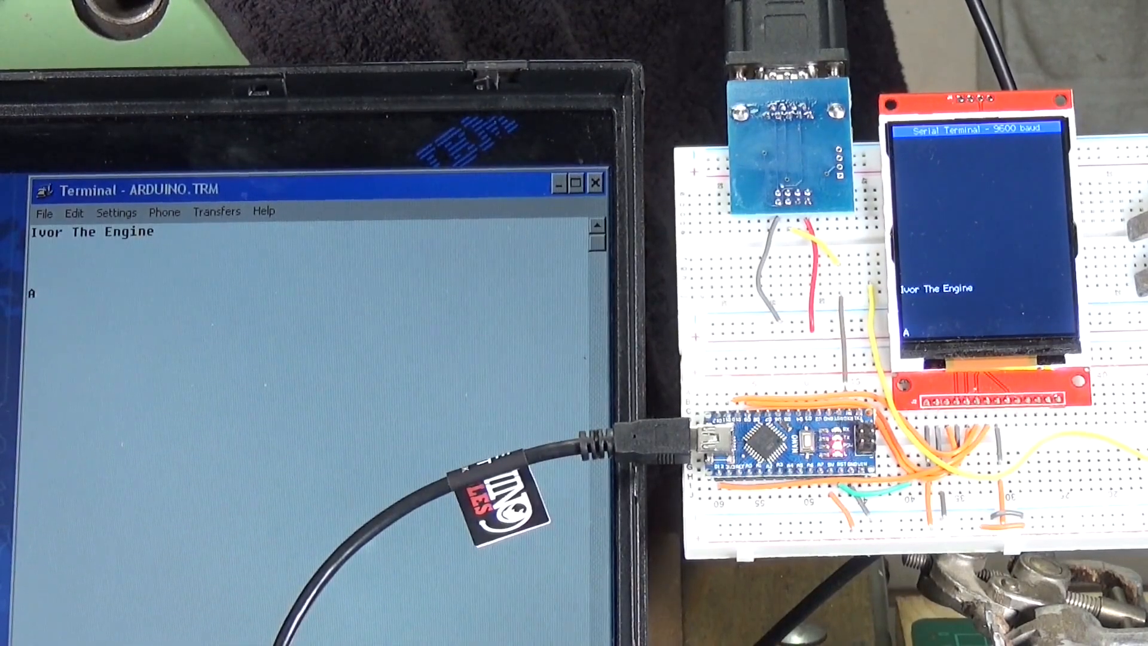
{"action": "type", "text": "Anything"}
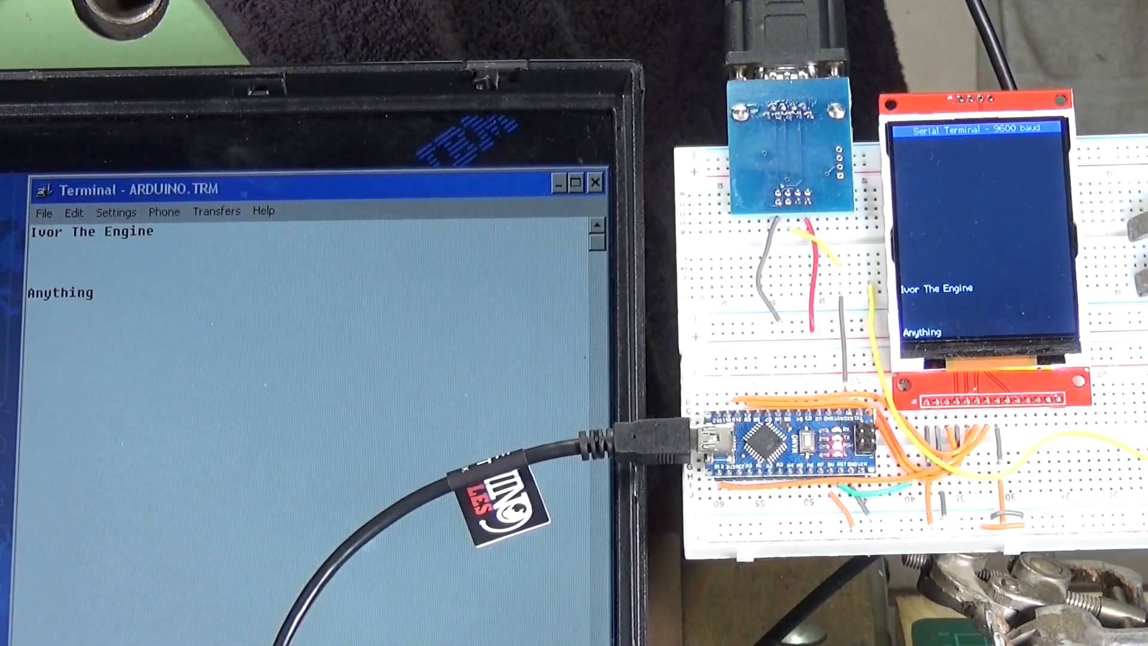
{"action": "type", "text": "I type"}
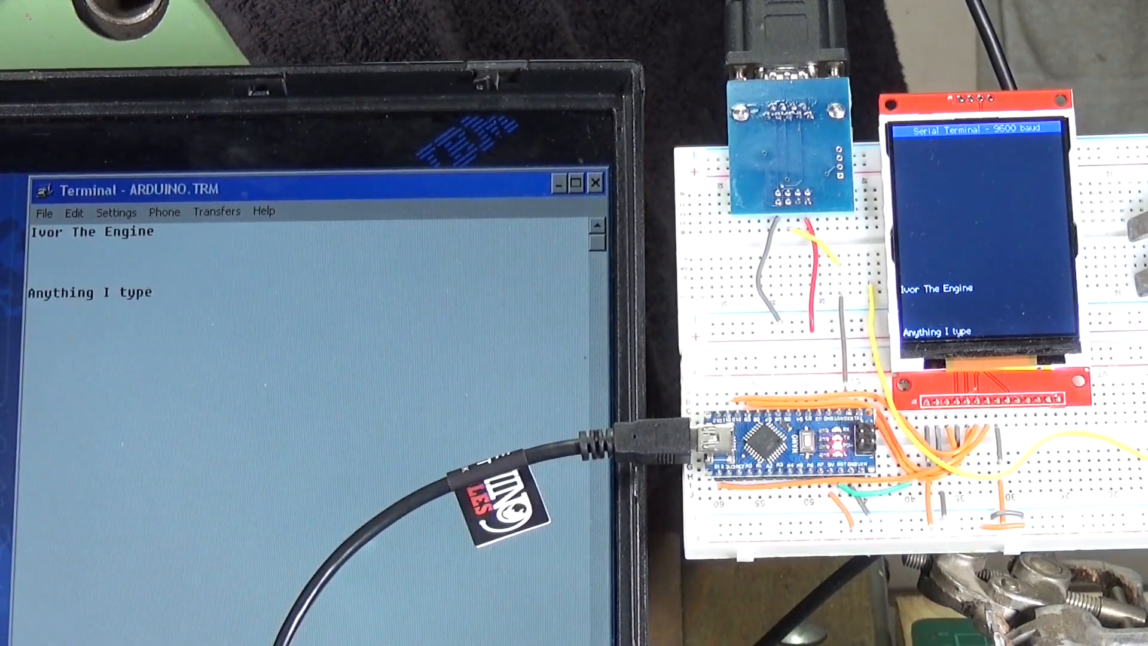
{"action": "type", "text": "on the"}
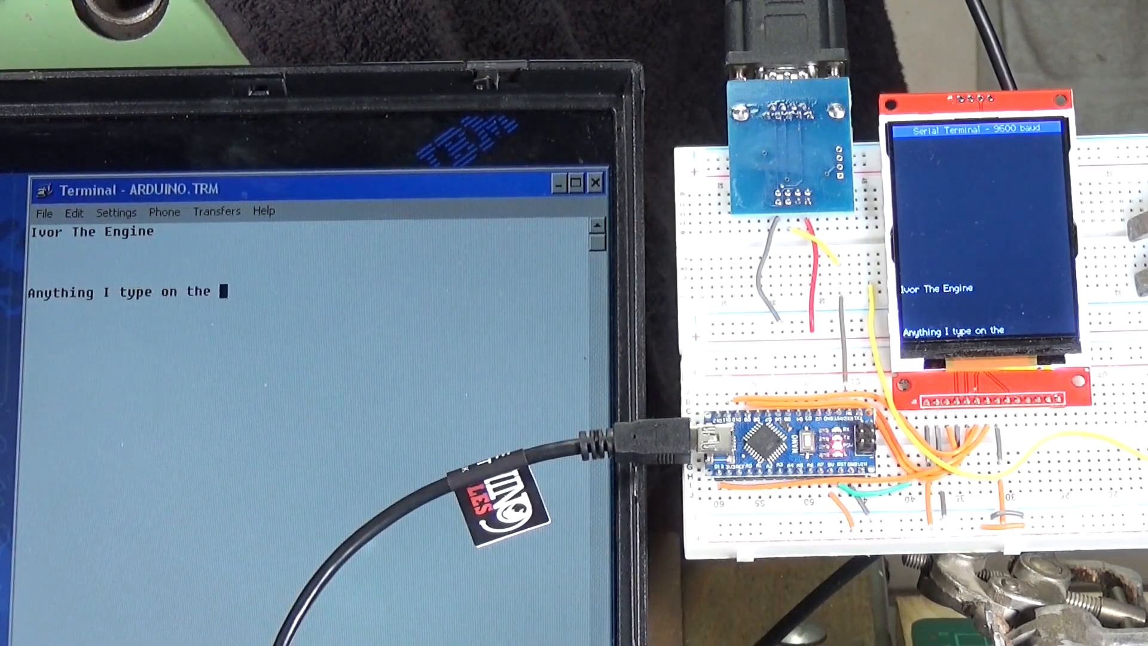
{"action": "type", "text": "laptop"}
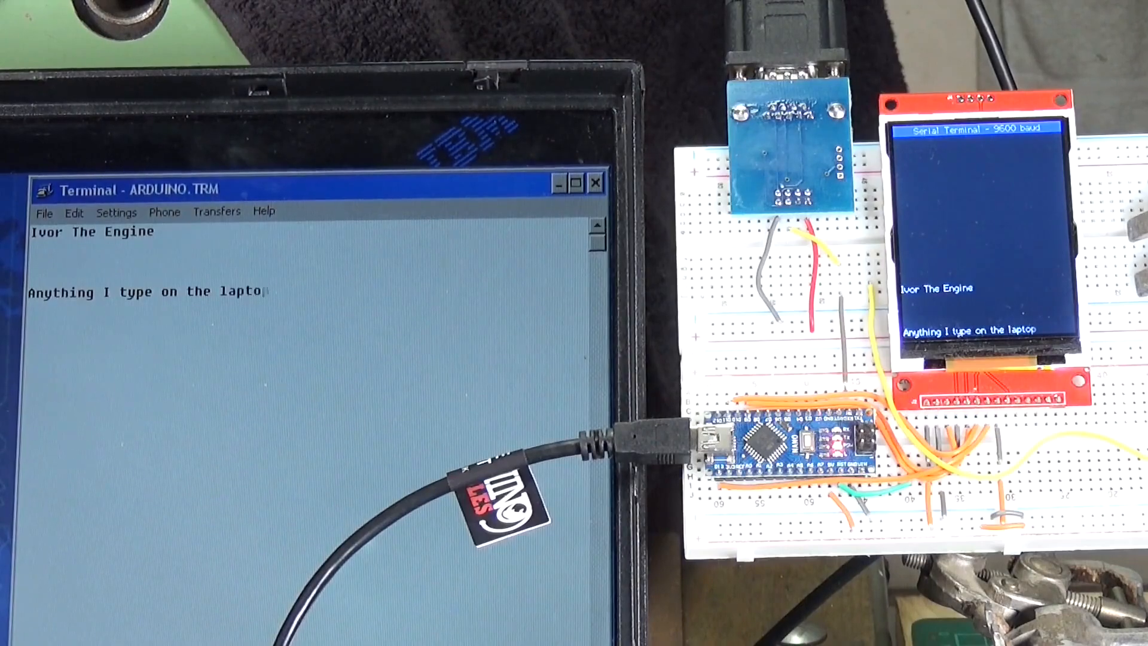
{"action": "type", "text": "s"}
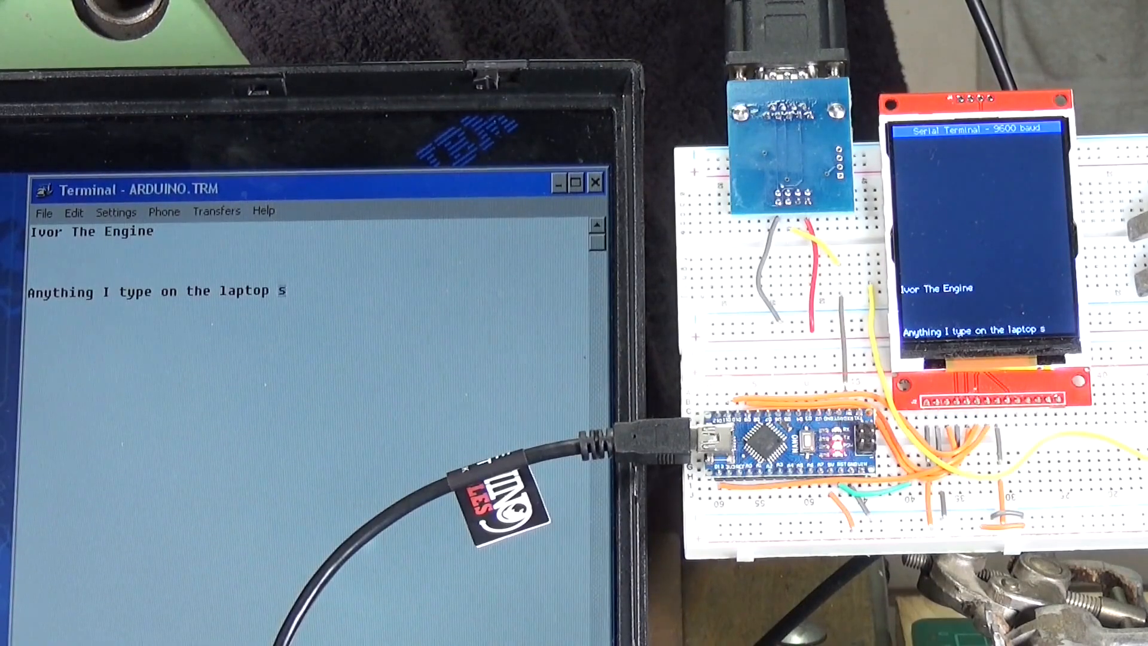
{"action": "type", "text": "hould be"}
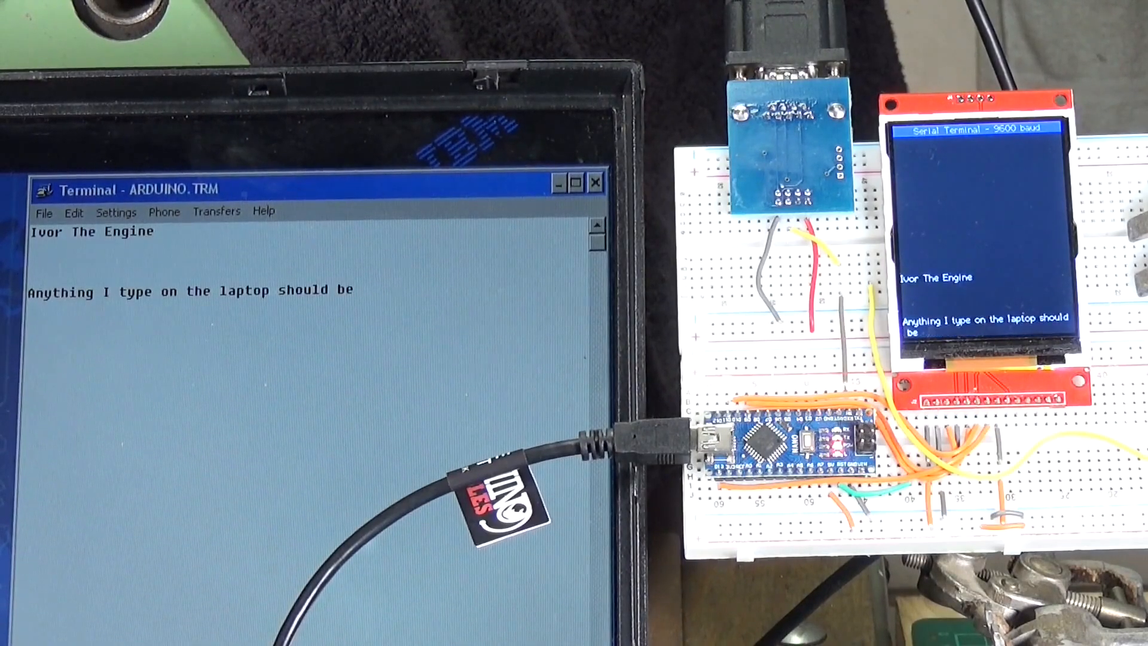
{"action": "type", "text": "echoed on"}
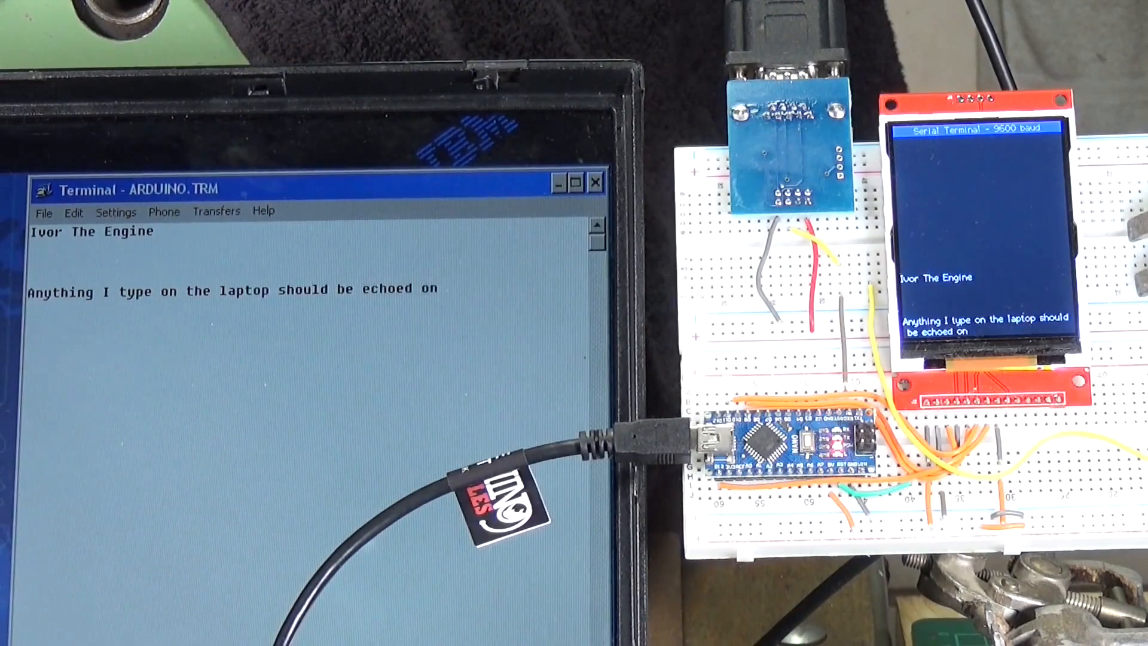
{"action": "type", "text": "the terminal"}
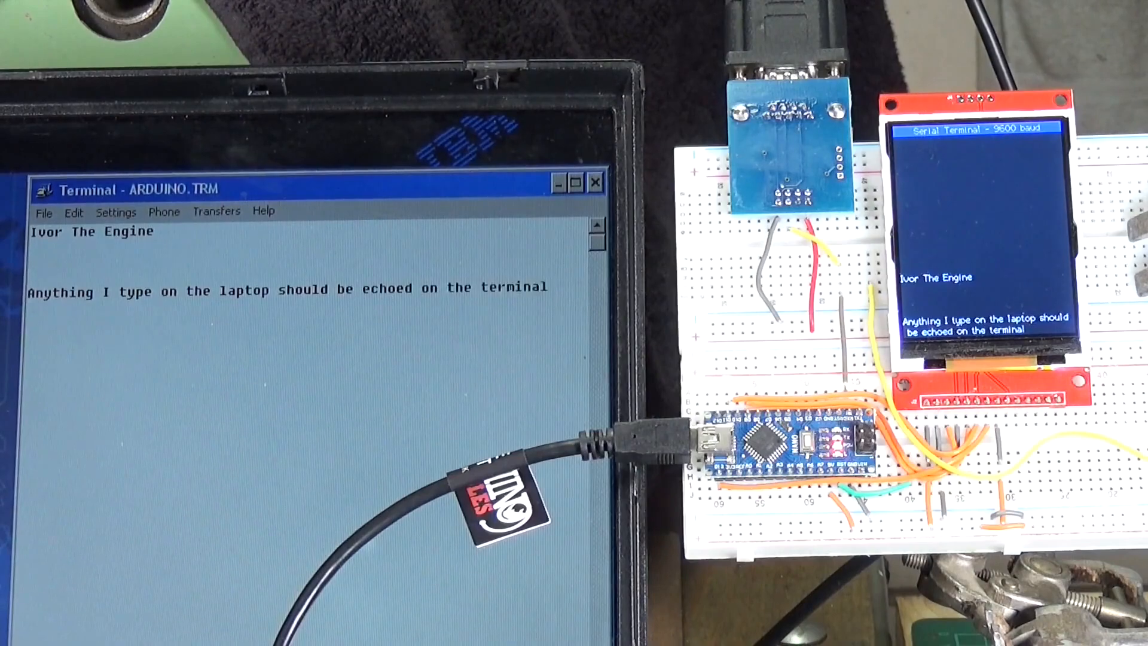
{"action": "type", "text": "scre"}
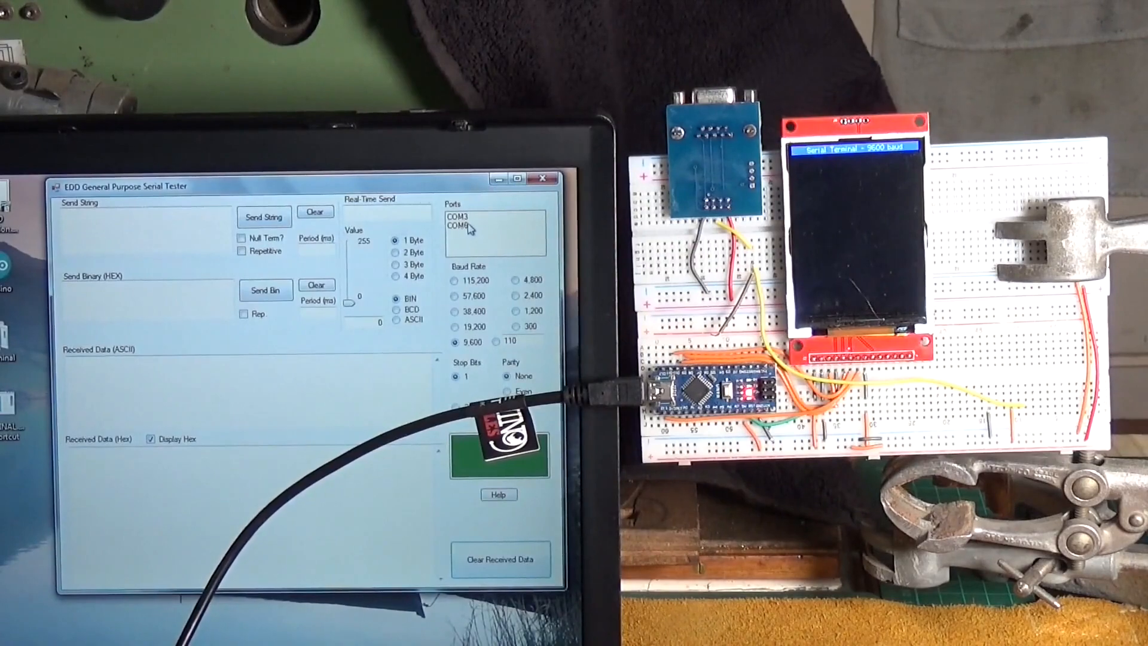
Step: Connect to COM6 and send 'Ivor The Engine' to the TFT display
{"action": "left_click", "coordinate": [459, 225]}
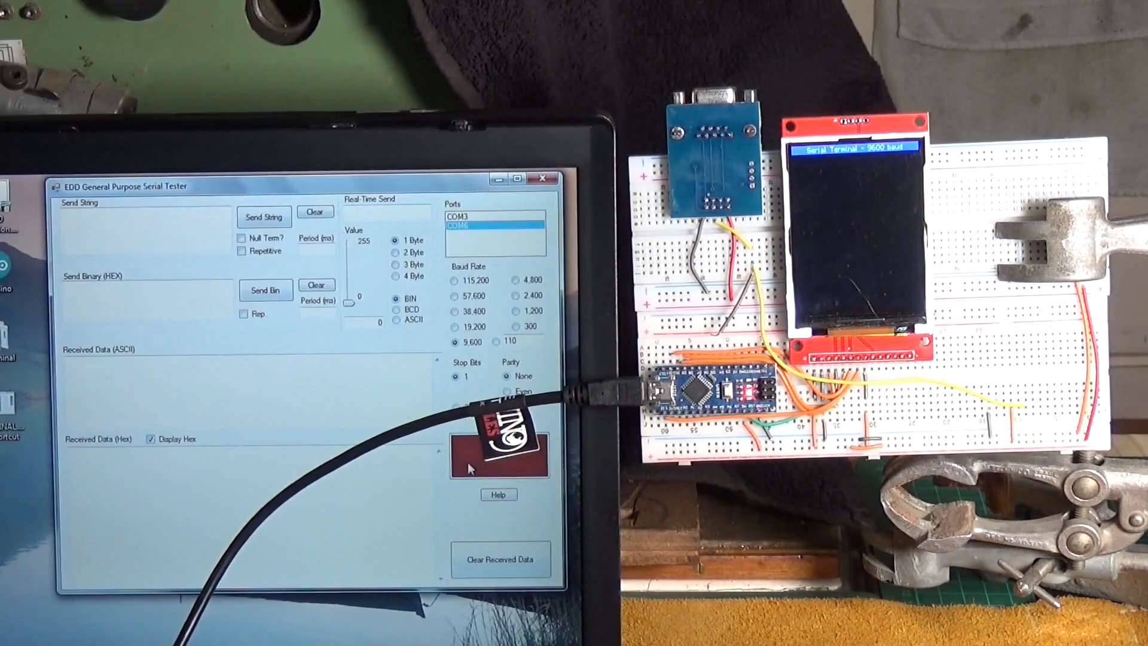
{"action": "mouse_move", "coordinate": [223, 245]}
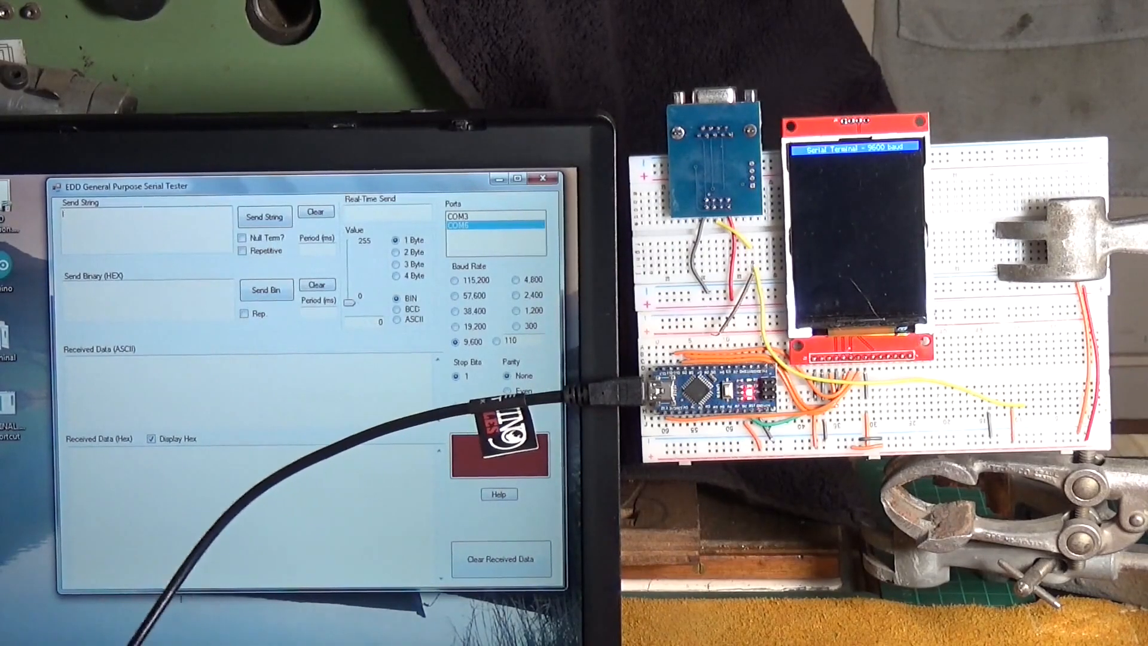
{"action": "type", "text": "lvoe"}
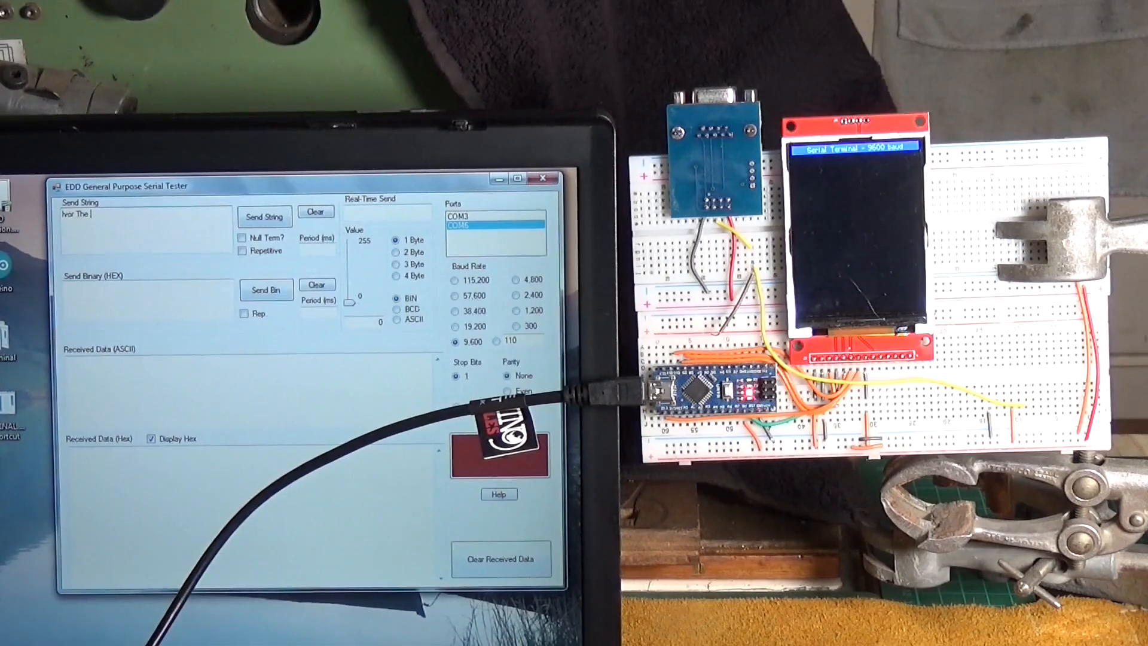
{"action": "type", "text": "Engine"}
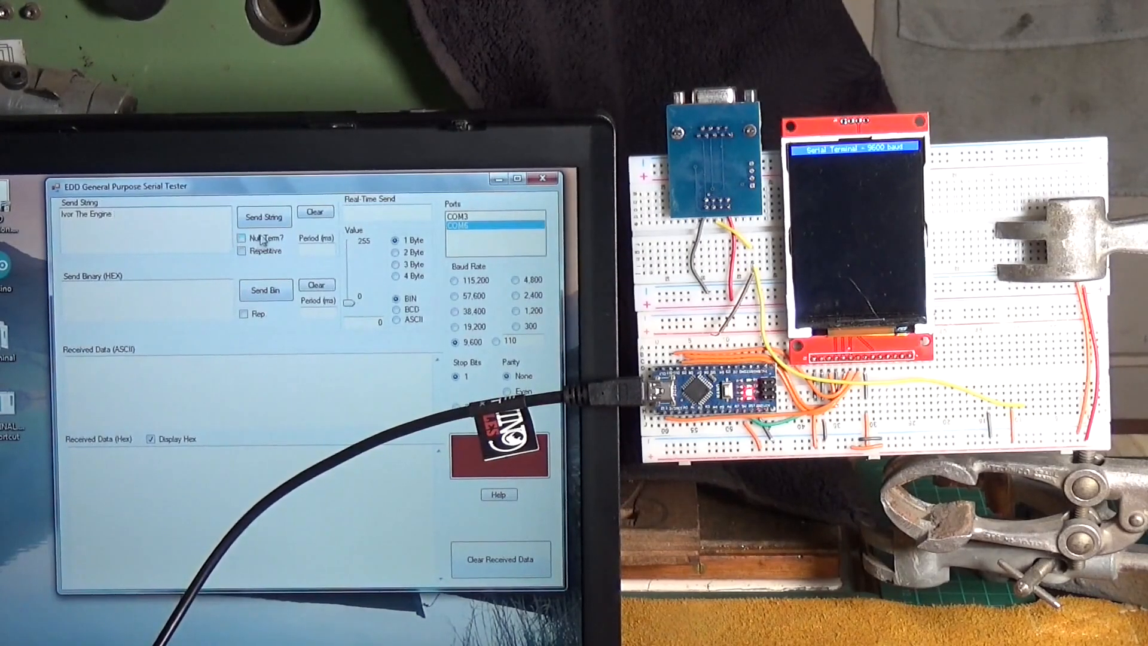
{"action": "left_click", "coordinate": [263, 216]}
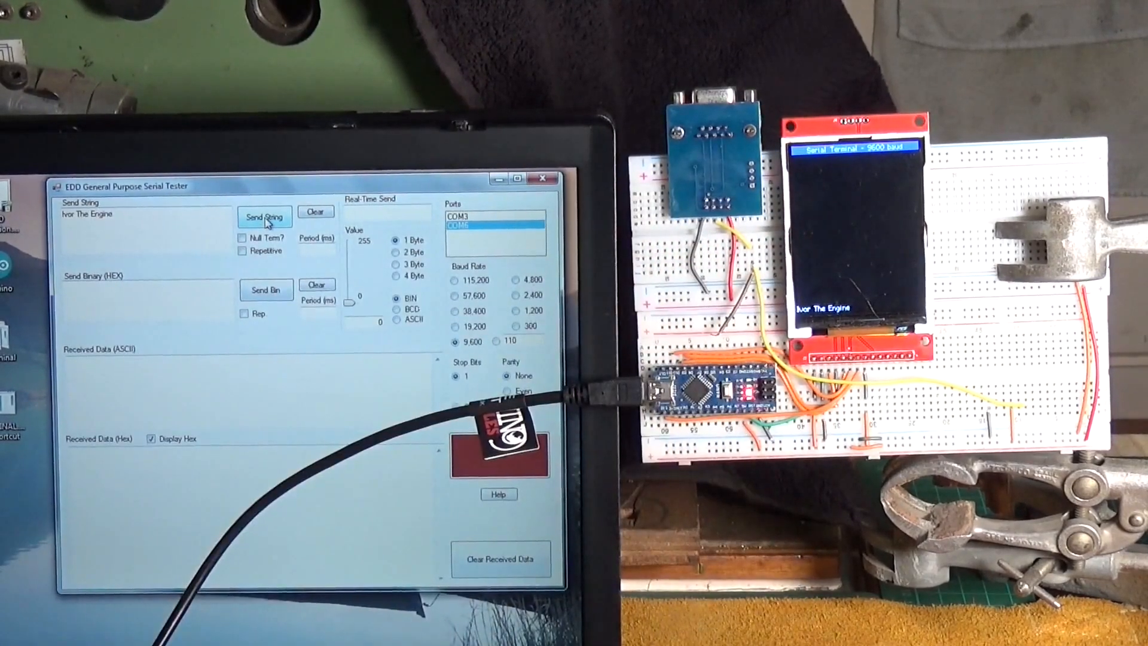
Step: Send the string a few more times, then repeat it every 100 ms with Repetitive on
{"action": "left_click", "coordinate": [263, 217]}
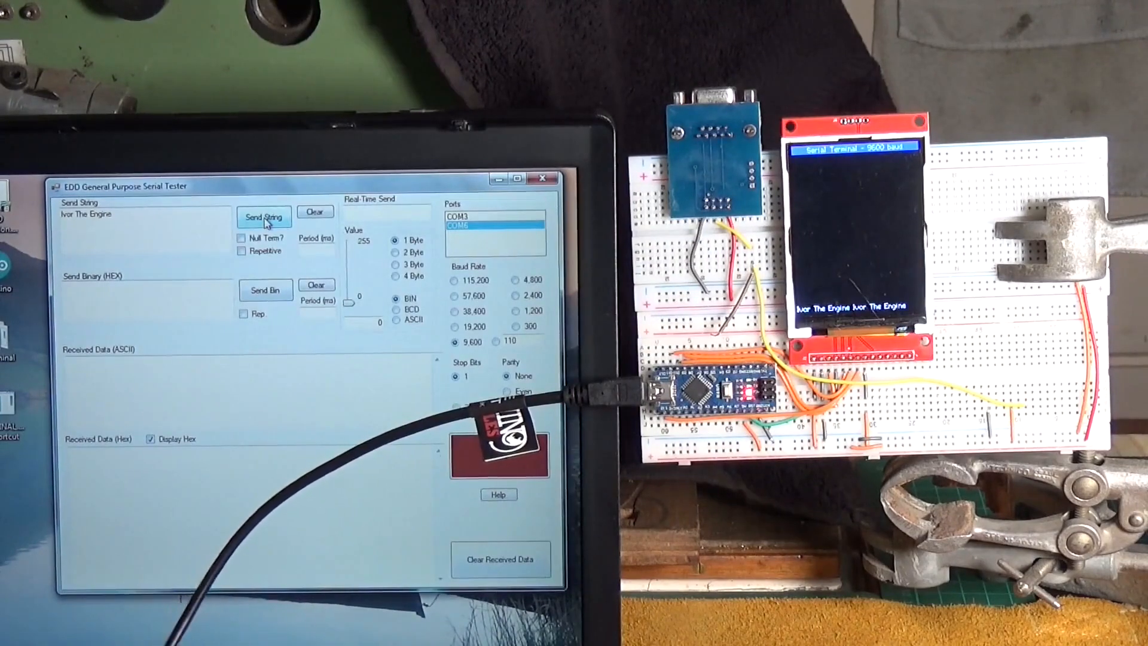
{"action": "left_click", "coordinate": [263, 218]}
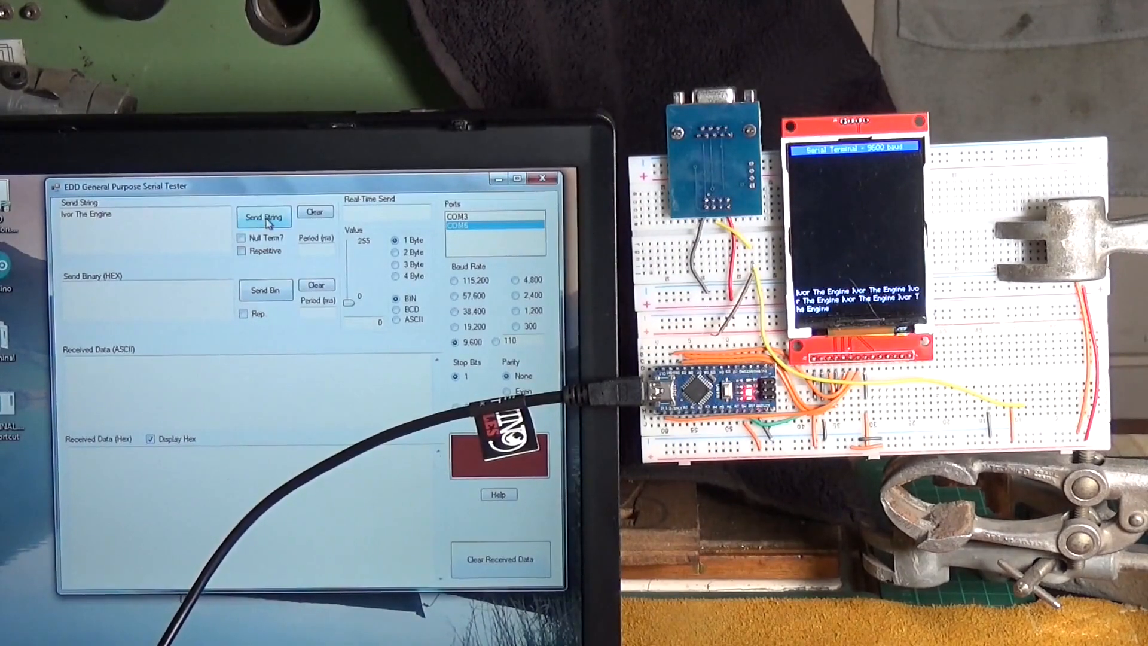
{"action": "left_click", "coordinate": [264, 217]}
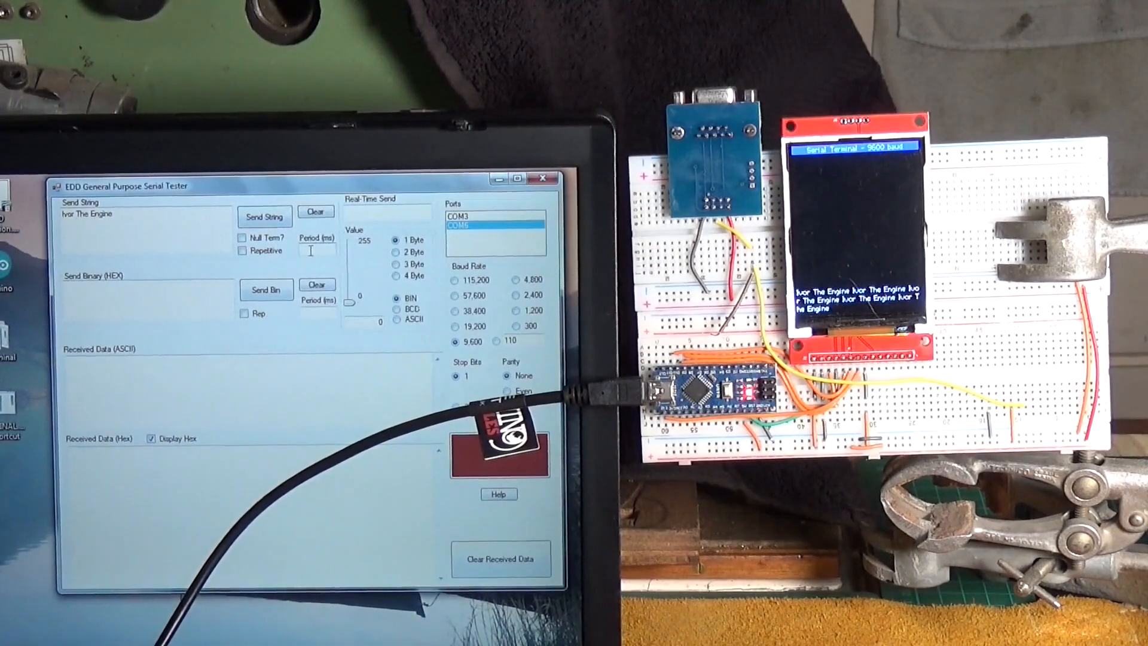
{"action": "type", "text": "100"}
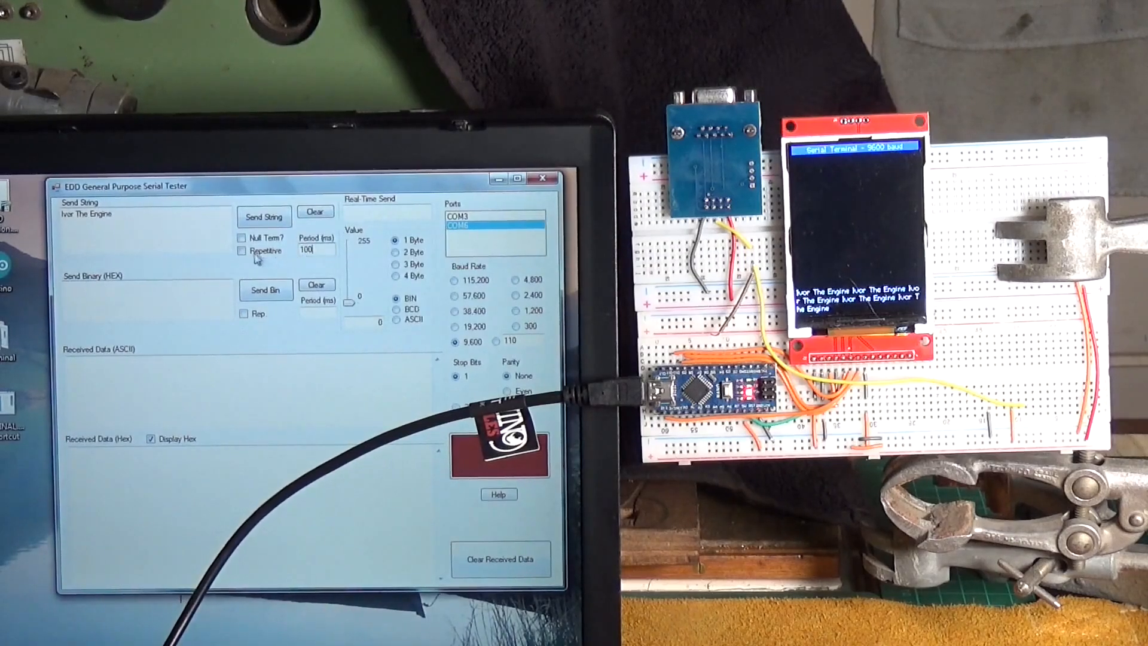
{"action": "left_click", "coordinate": [243, 250]}
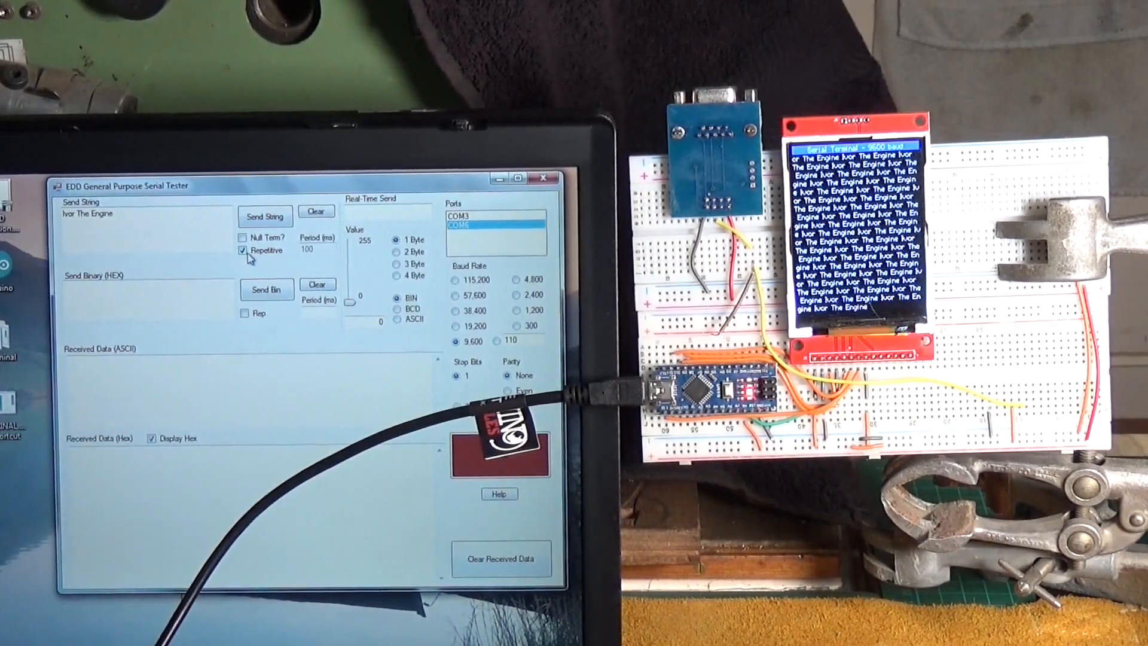
Step: Stop the repeated sending so the TFT display clears again
{"action": "left_click", "coordinate": [243, 250]}
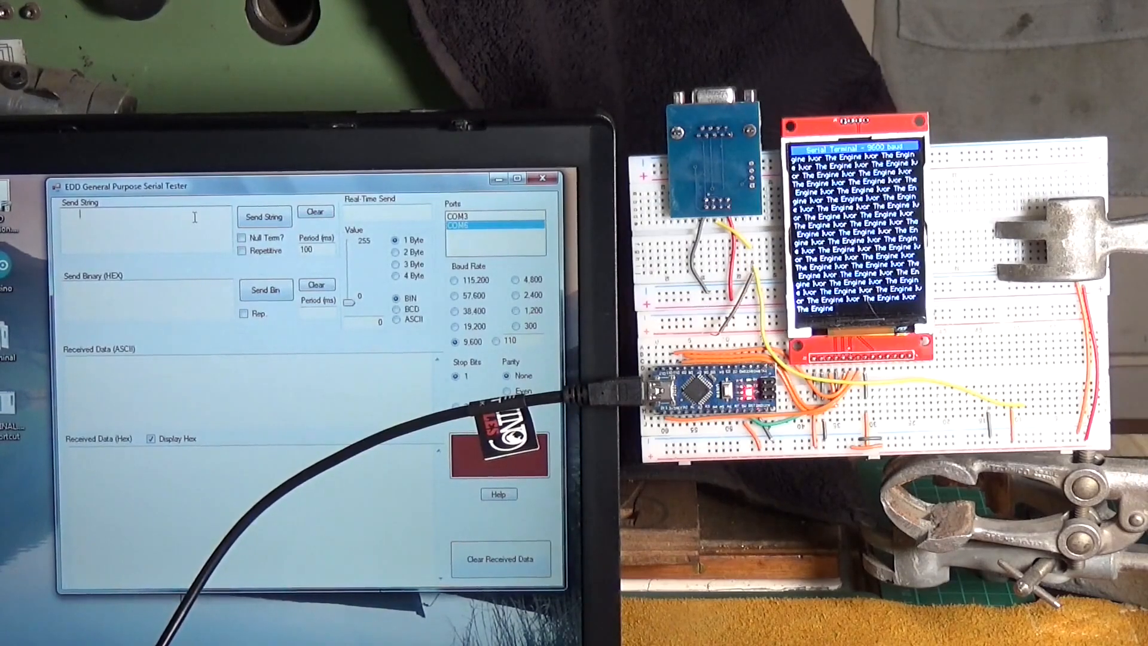
{"action": "mouse_move", "coordinate": [252, 277]}
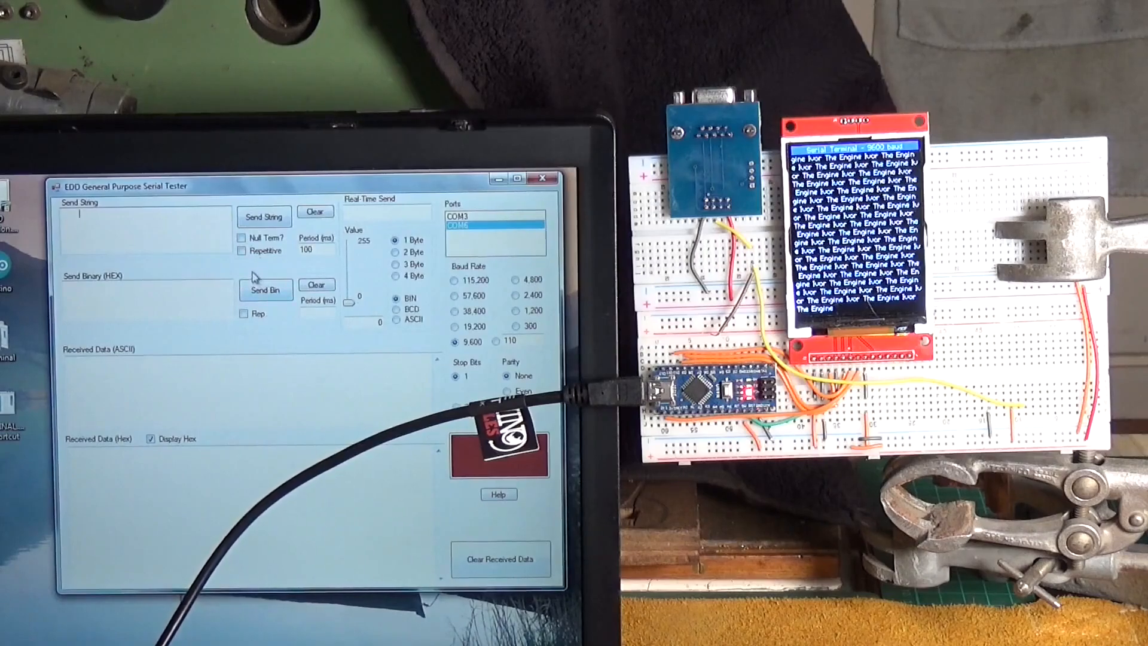
{"action": "left_click", "coordinate": [243, 250]}
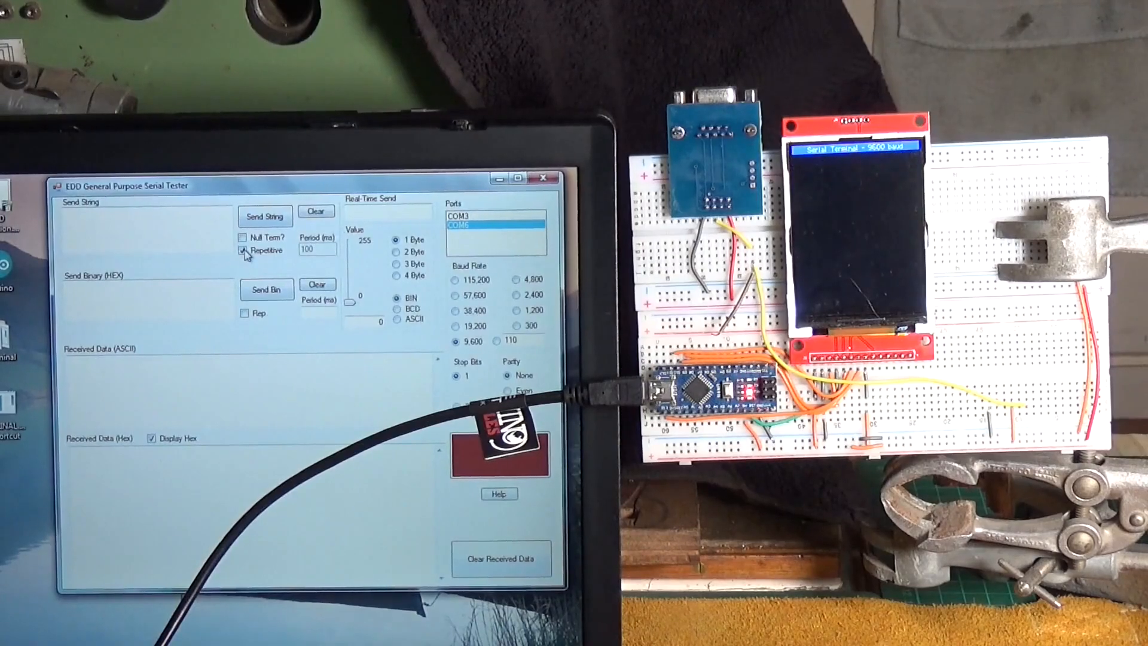
{"action": "left_click", "coordinate": [243, 250]}
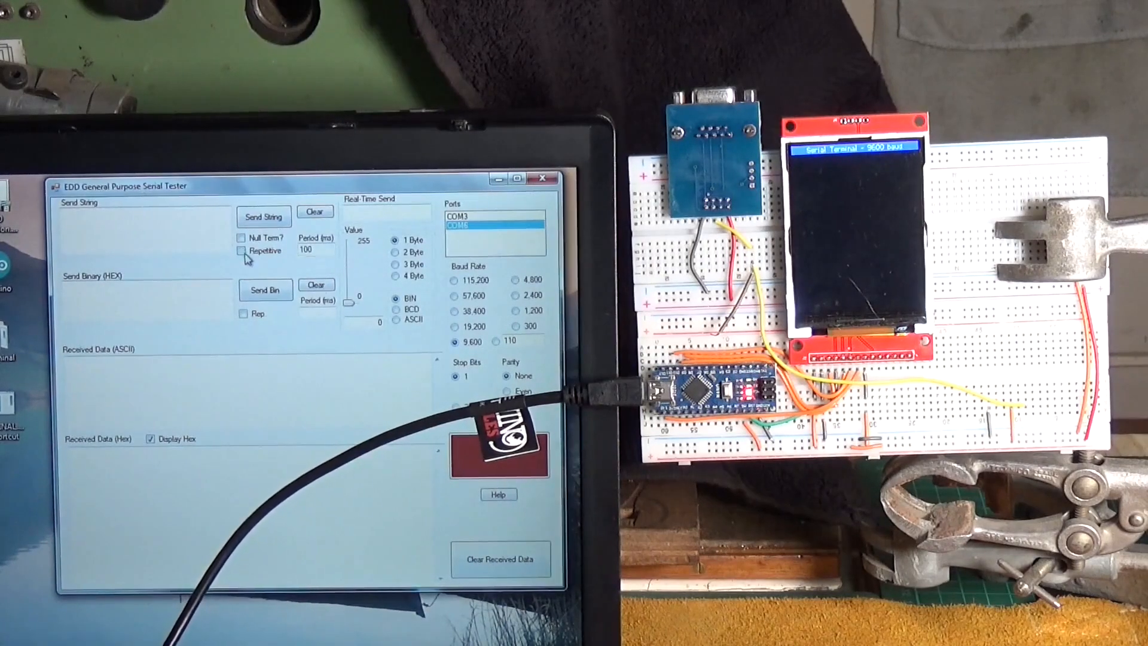